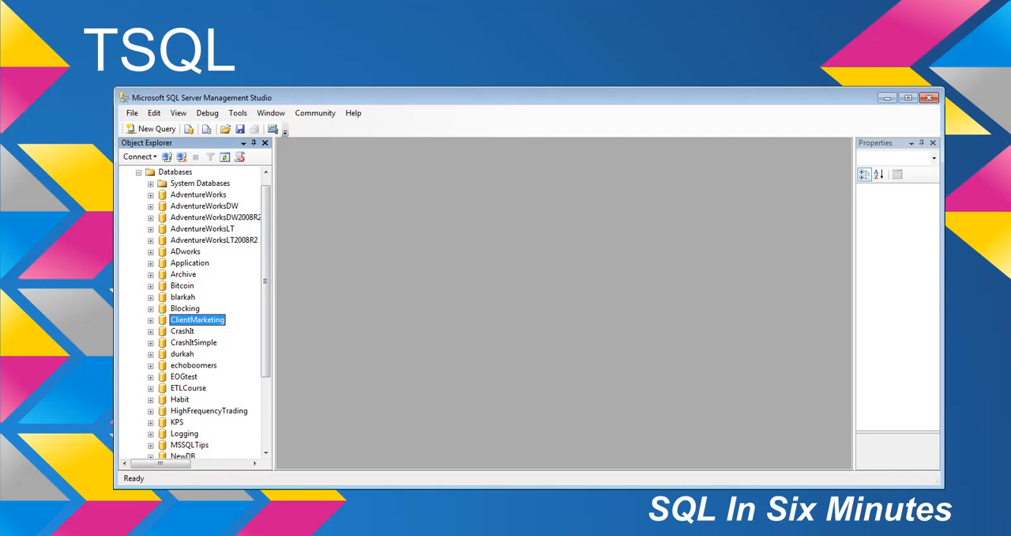
Query sys.tables on ClientMarketing and locate TSLA_Staging among the listed table names.
click(150, 128)
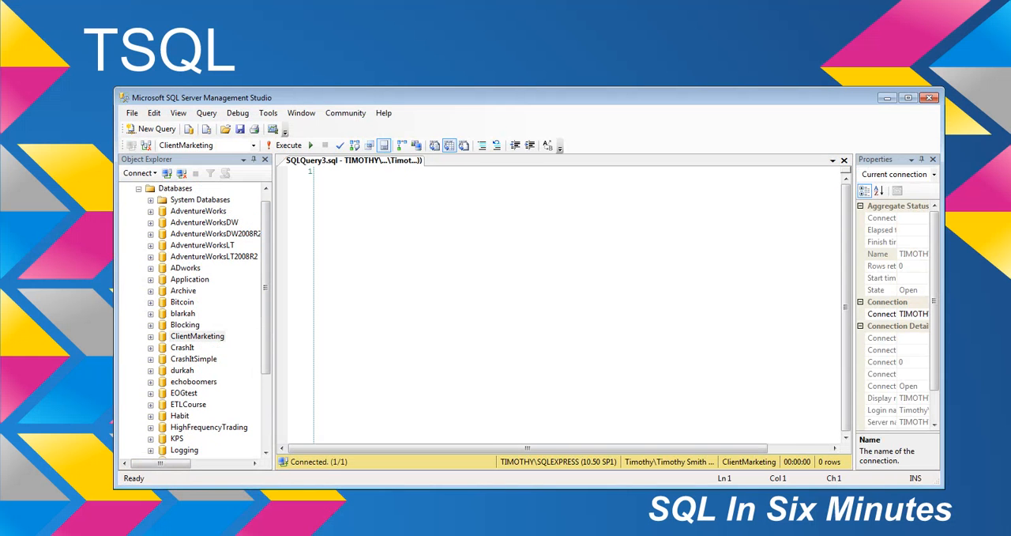
text(SELEC)
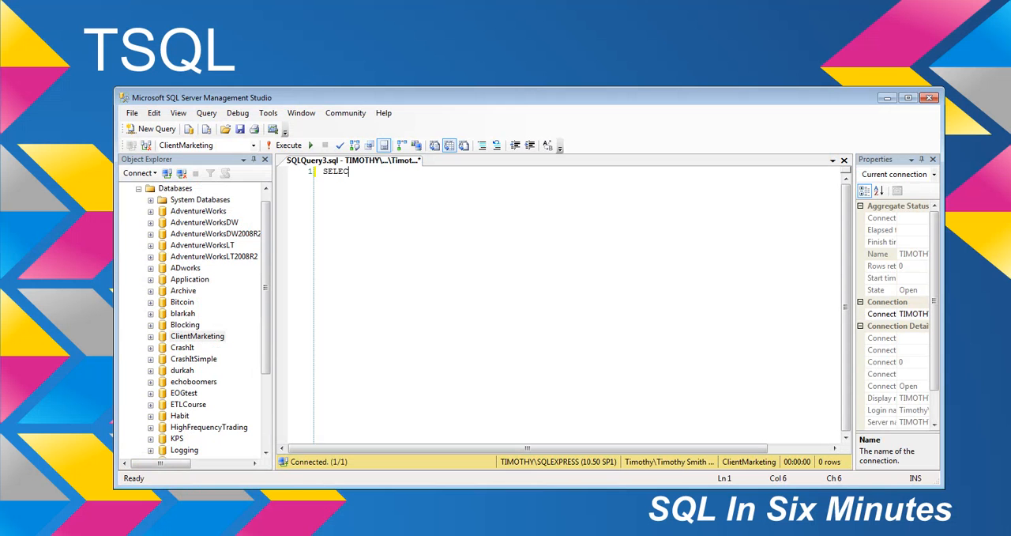
text(T *)
text(FROM sys.tables)
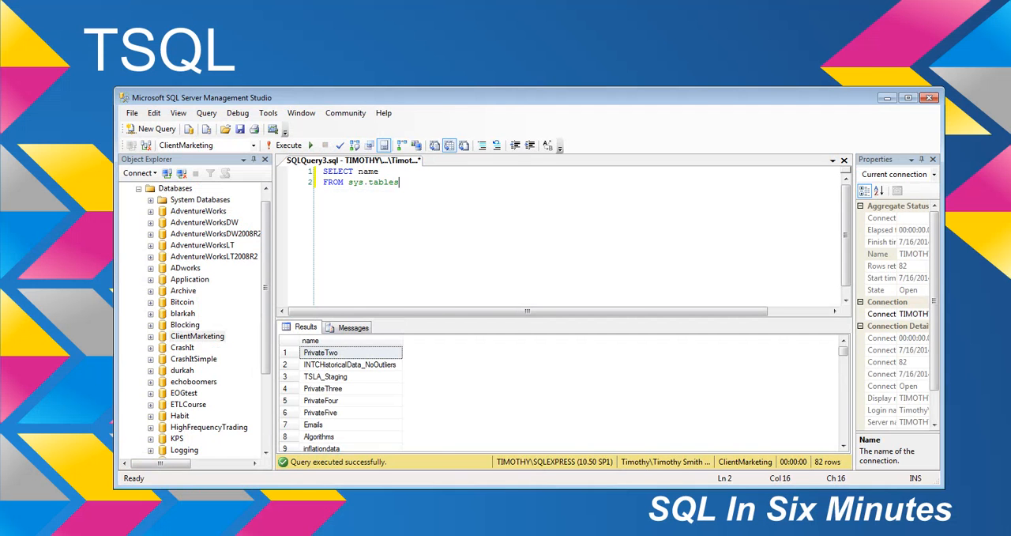
click(325, 376)
text(SELE)
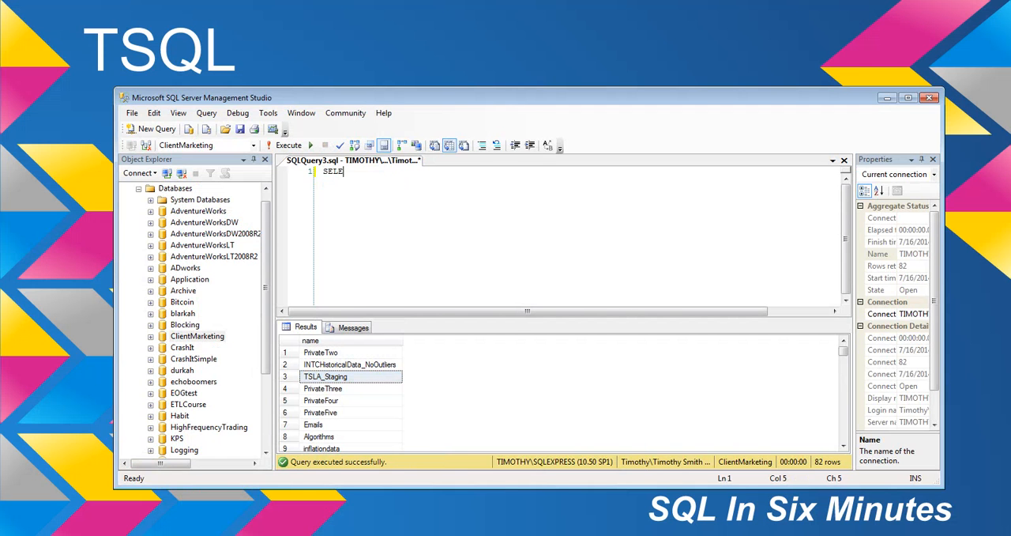
Run SELECT TOP 1 * FROM TSLA_Staging, review the High and Adj Close values, then clear the editor.
text(CT TOP)
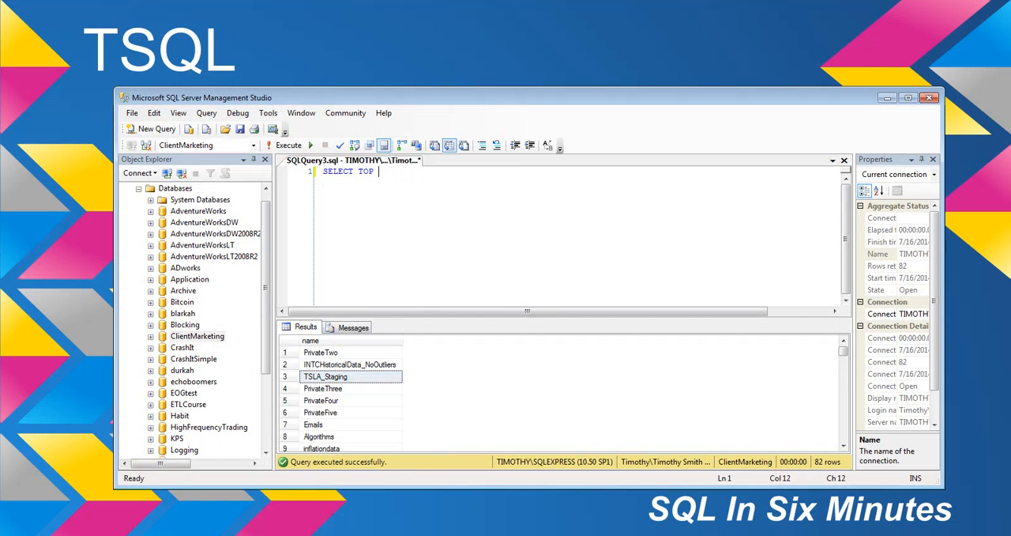
text(1 *)
text(FROM TSLA_Staging)
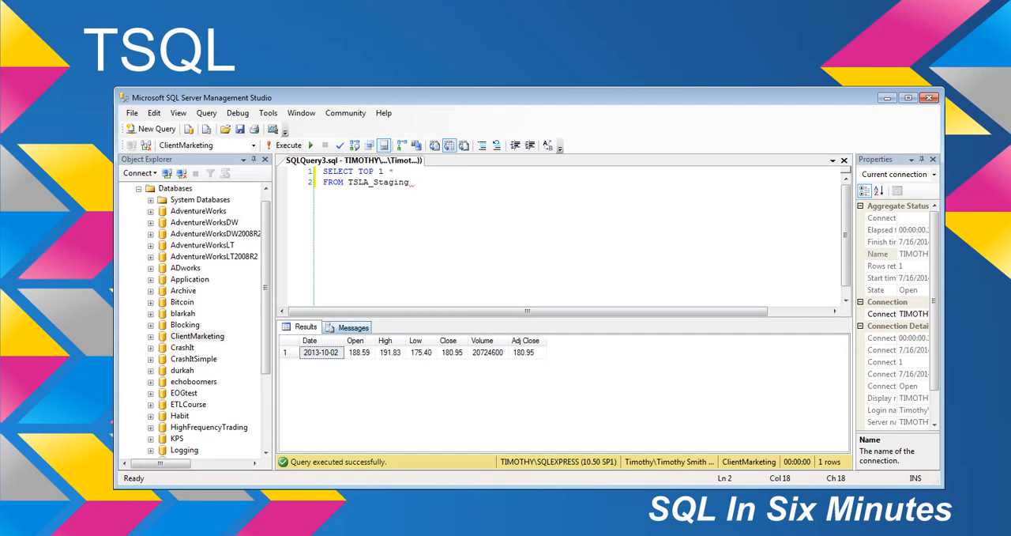
click(389, 353)
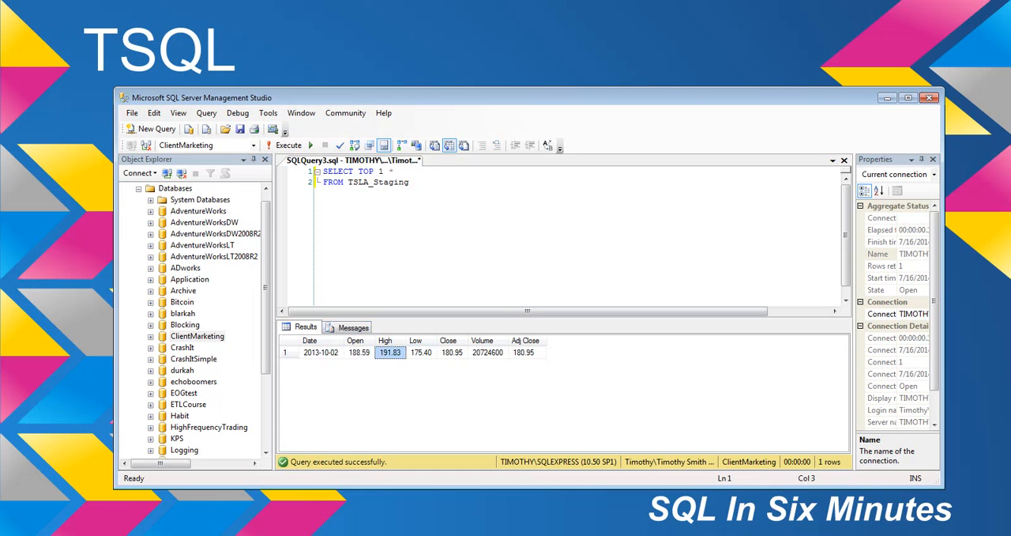
click(523, 351)
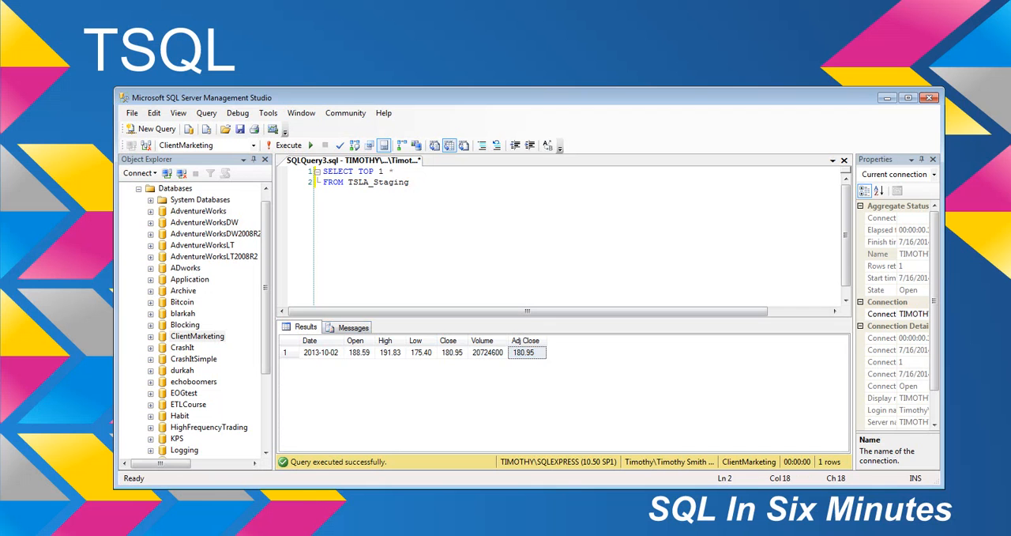
drag(314, 170, 410, 182)
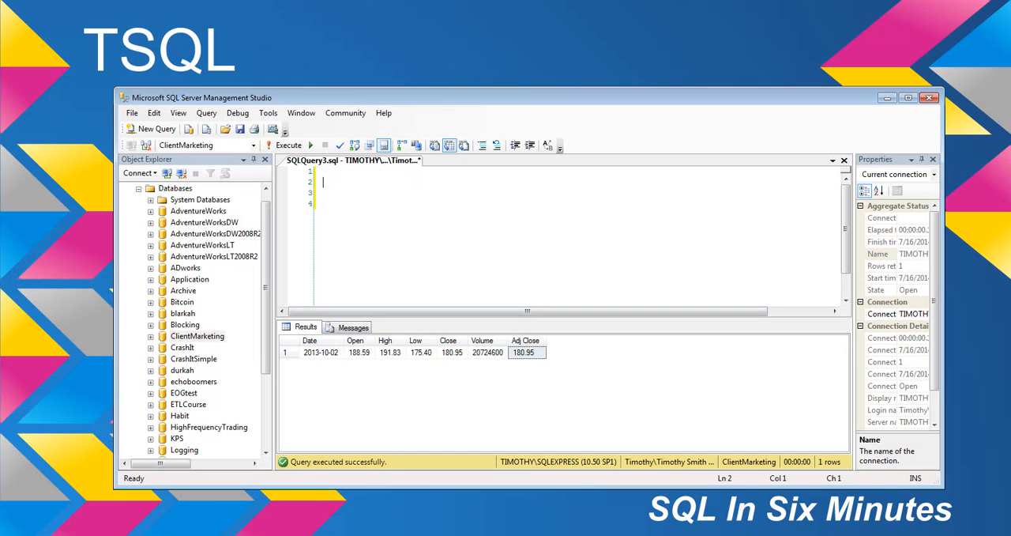
Query INFORMATION_SCHEMA.COLUMNS for TABLE_NAME = 'TSLA_Staging' to list its seven column names.
text(SEL)
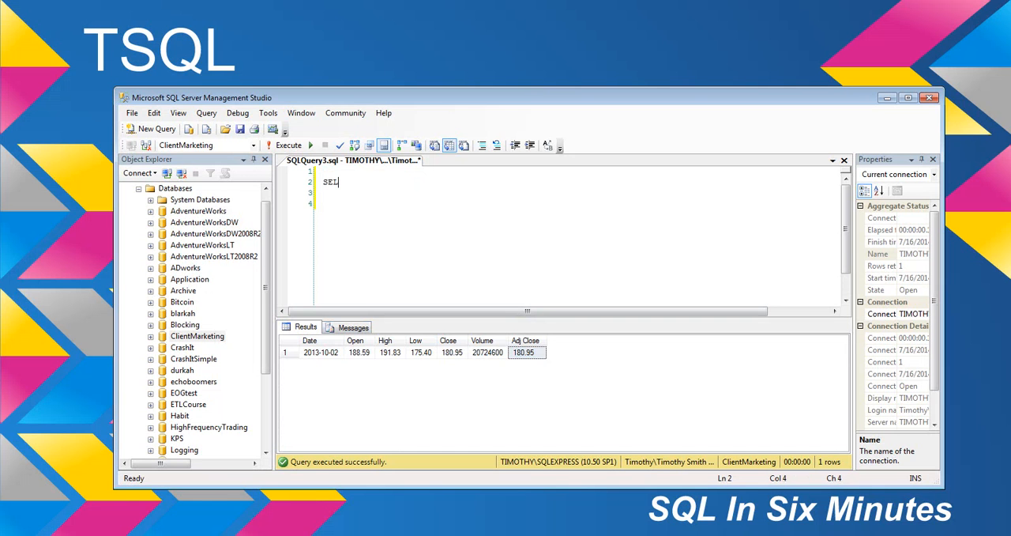
text(ECT)
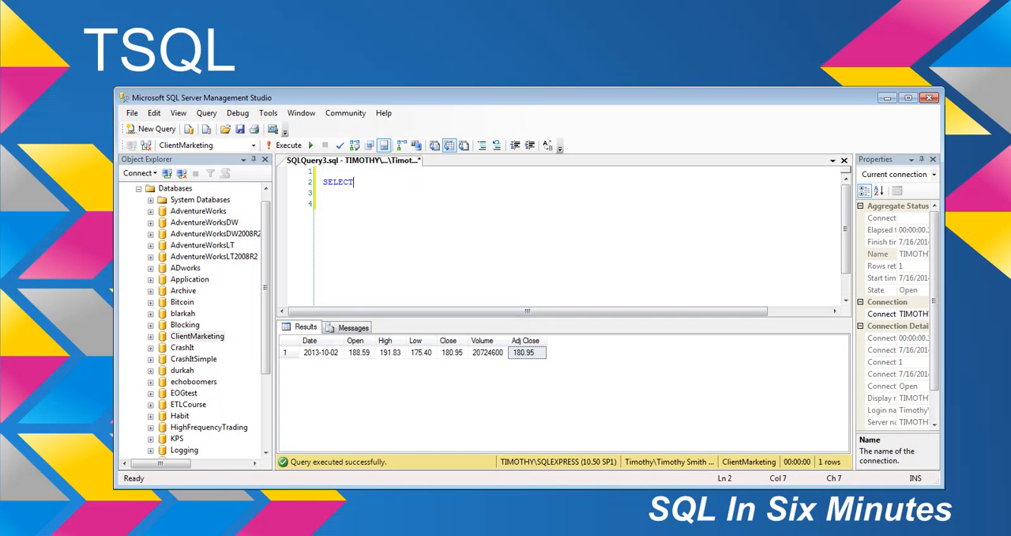
text(COLUMN_NAME)
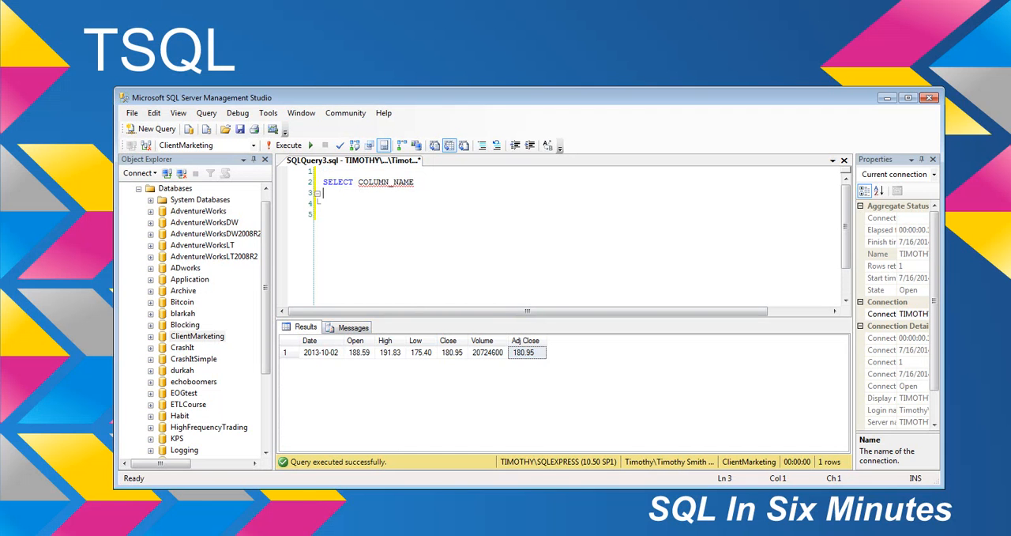
text(FROM INFORMATION_SCHEMA.COLUMNS)
text(WHERE)
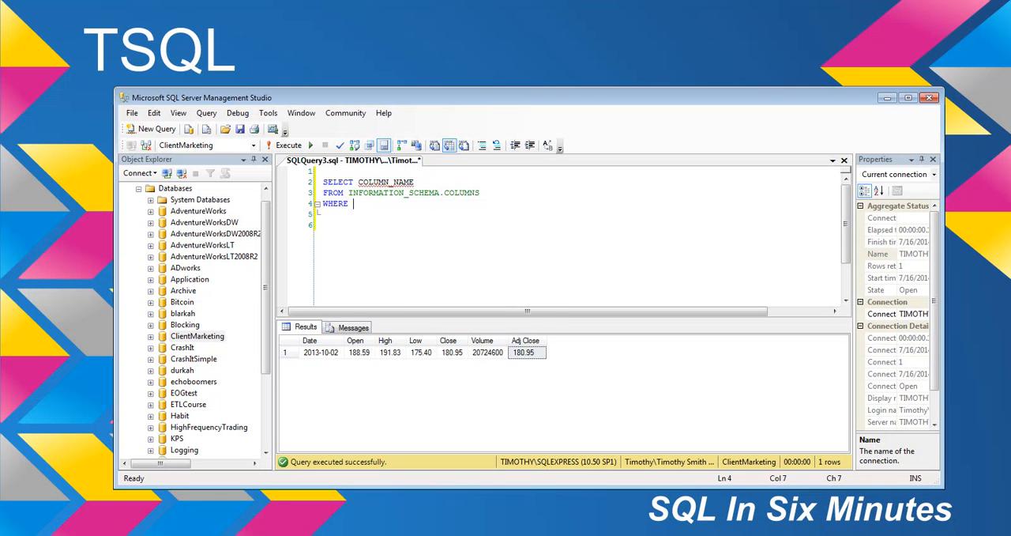
text(TABLE_NAME)
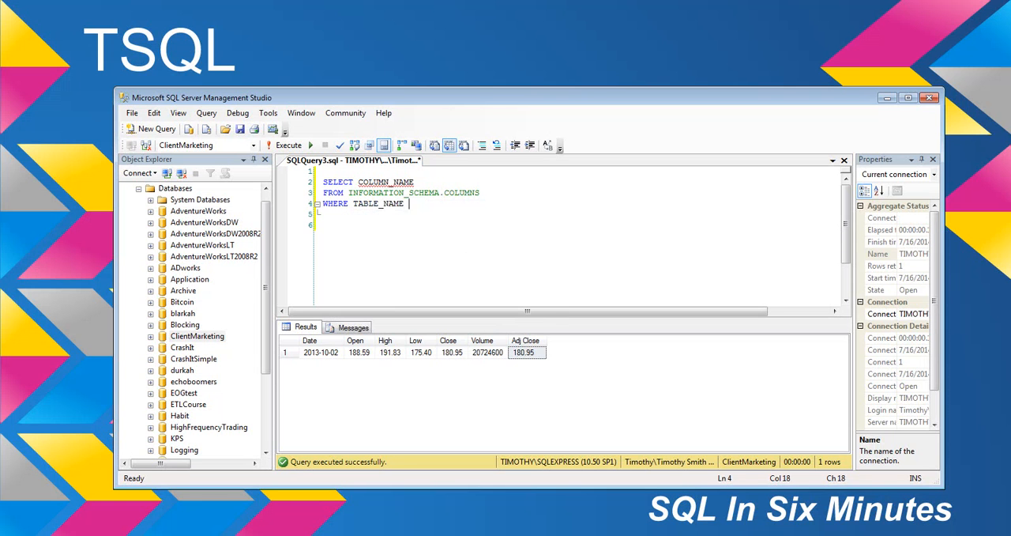
text(= 'TSLA_Staging)
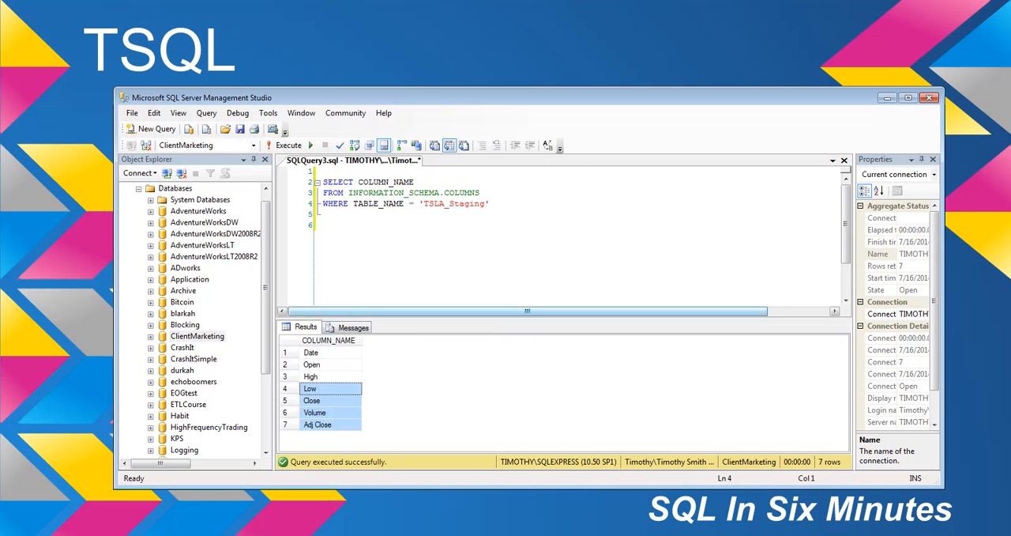
click(311, 363)
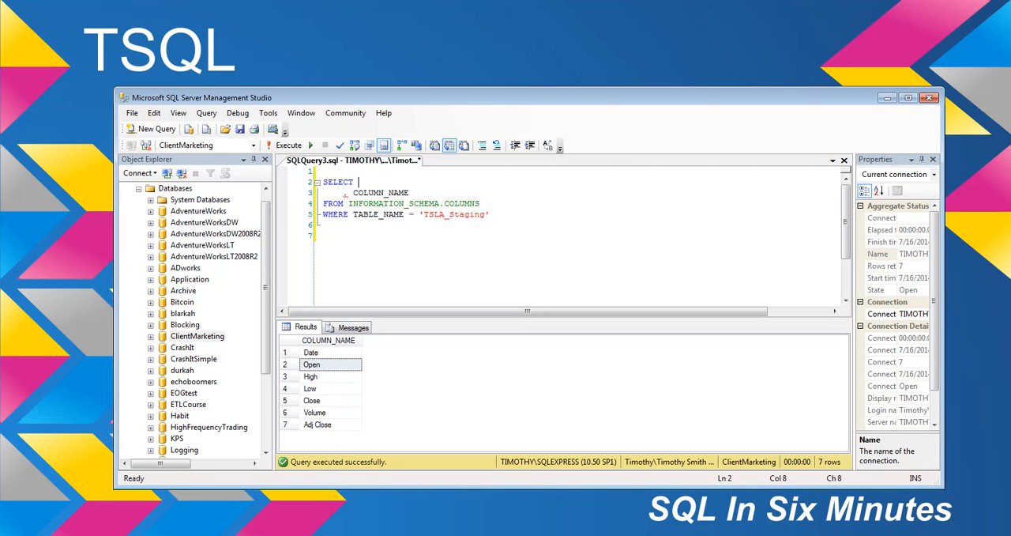
Add ROW_NUMBER() OVER (ORDER BY COLUMN_NAME) AS ID and alias COLUMN_NAME AS Value, then rerun.
text(ROW_NUMBER() OVER)
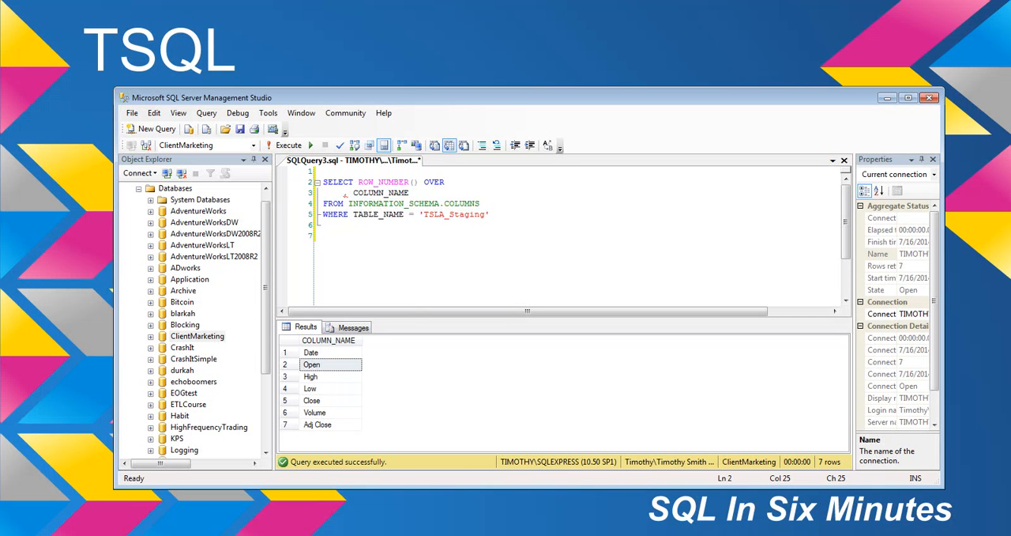
text((ORDER BY)
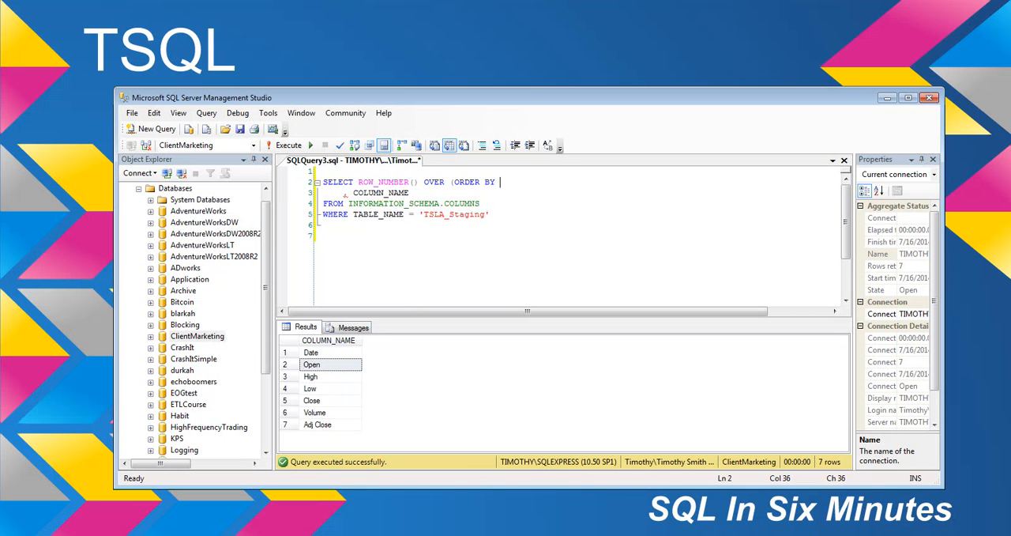
text(COLUMN_NAME) AS ID)
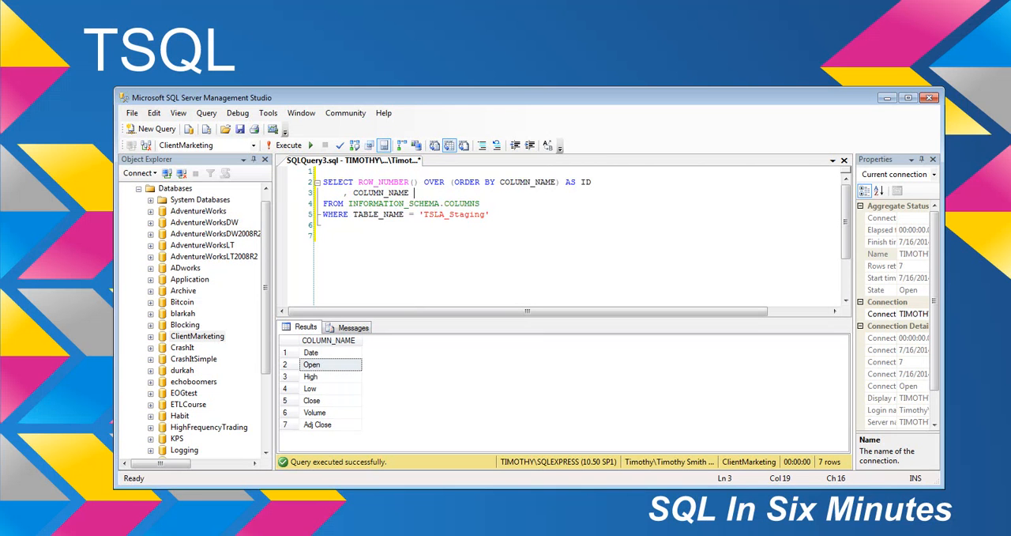
text(AS Value)
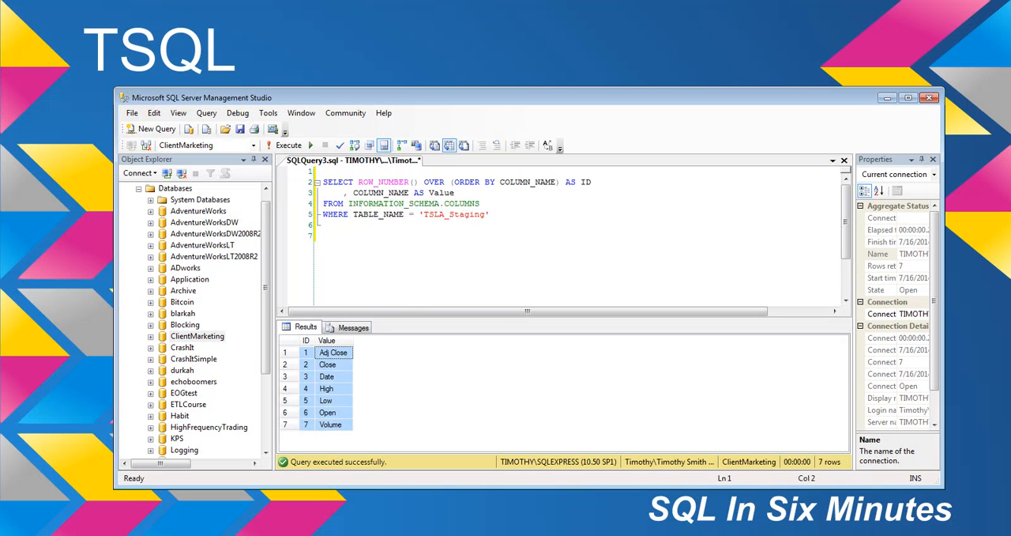
Add INTO MyNewTableWhichDoesntExist and run the whole query to create the 7-row table.
text(INTO)
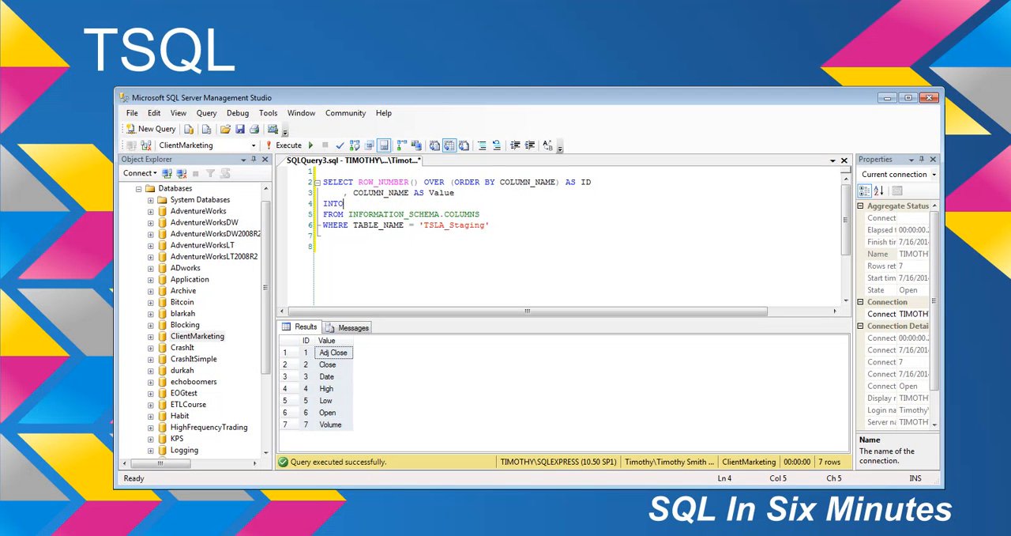
text(MyNe)
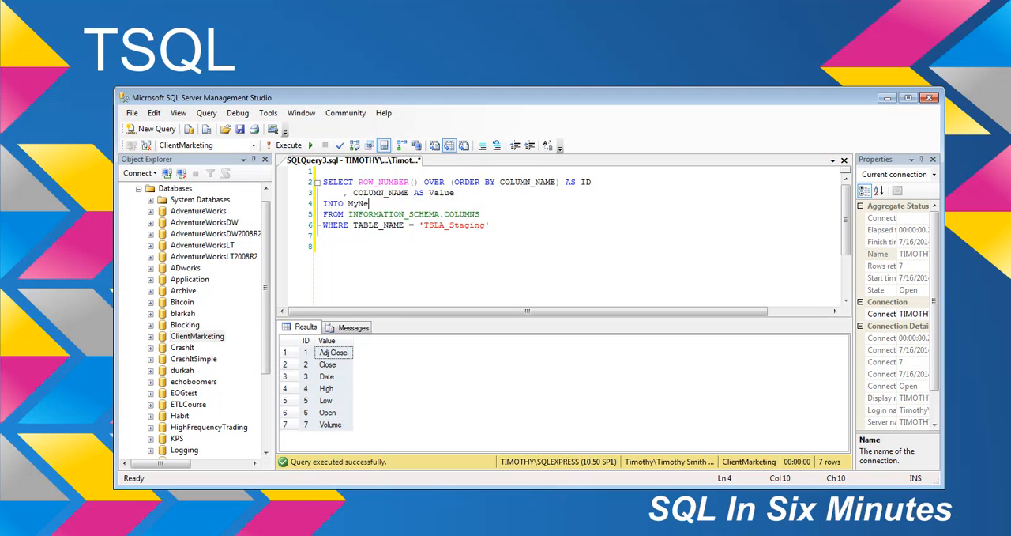
text(wTableWhichDoesntE)
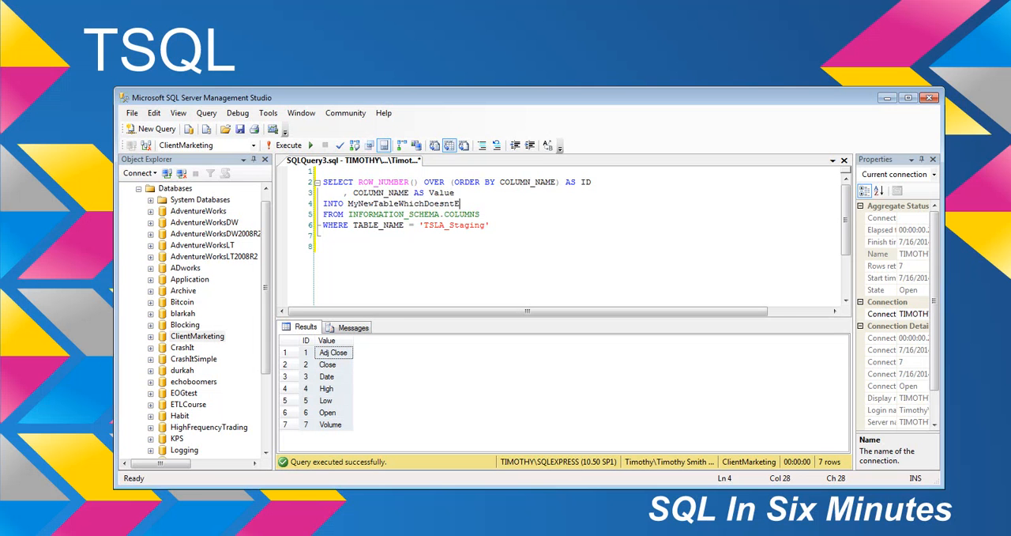
key(ctrl+a)
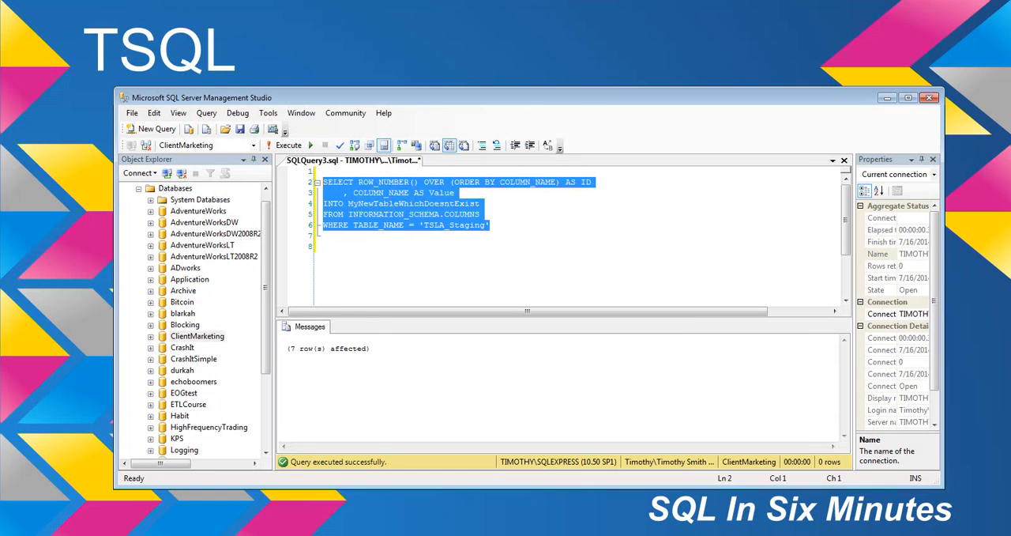
Start a SELECT * query reading MyNewTableWhichDoesntExist, reusing the copied table name.
double_click(414, 202)
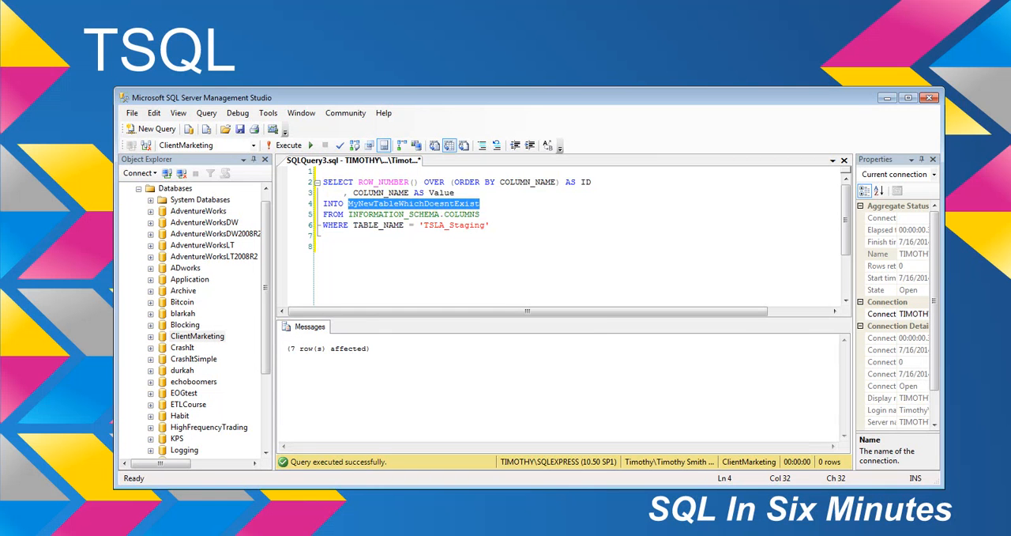
text(SELECT *)
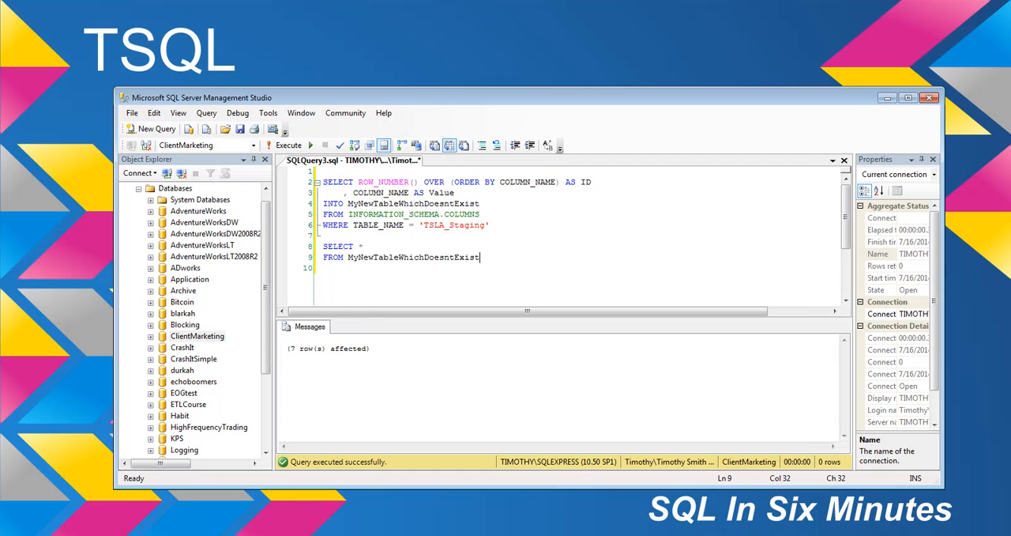
Run only SELECT * FROM MyNewTableWhichDoesntExist, returning its seven ID and Value rows.
drag(481, 256, 324, 256)
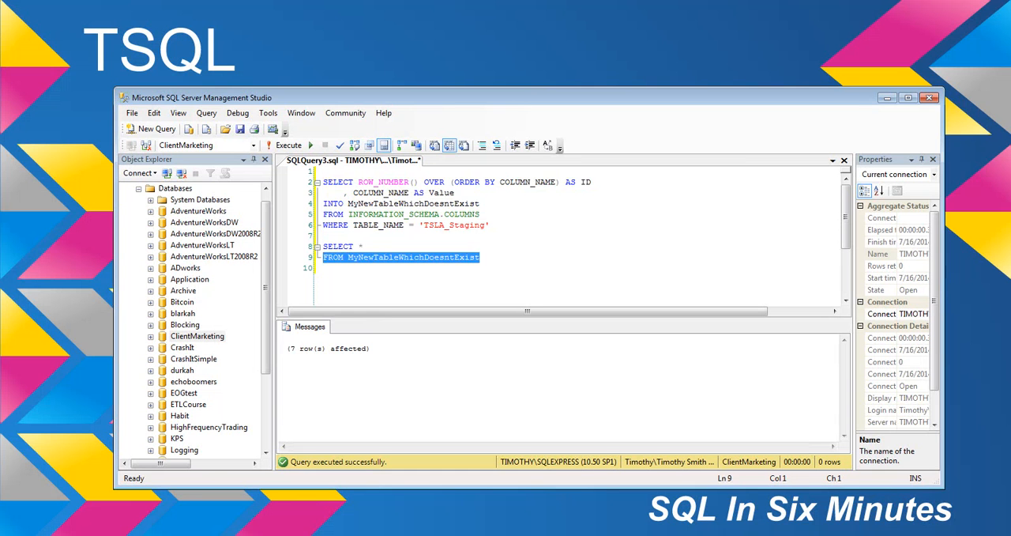
click(288, 144)
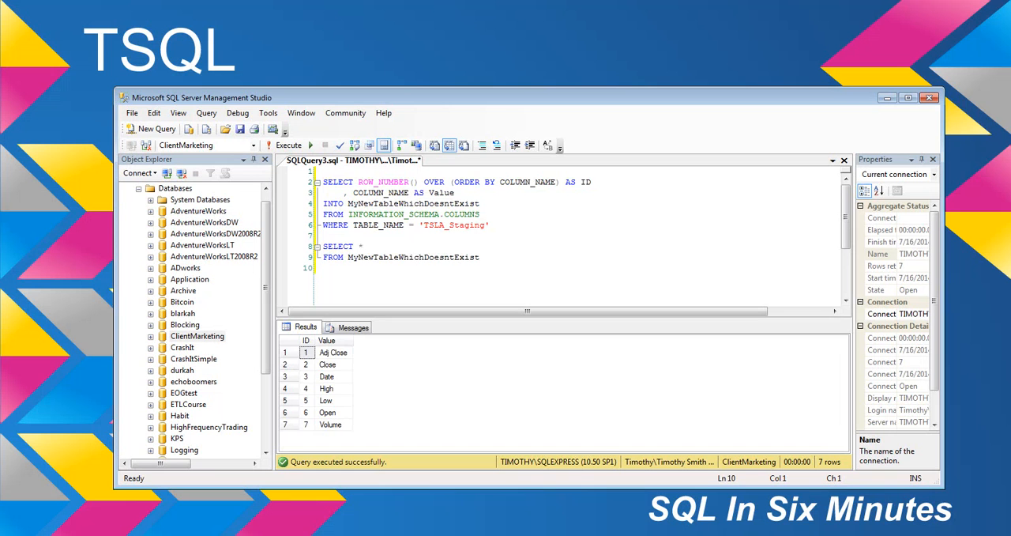
key(enter)
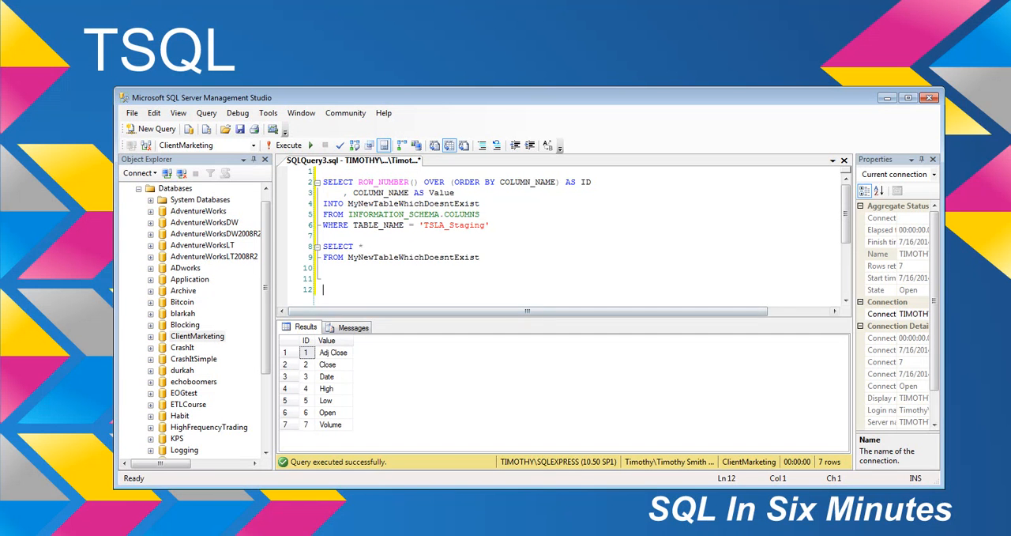